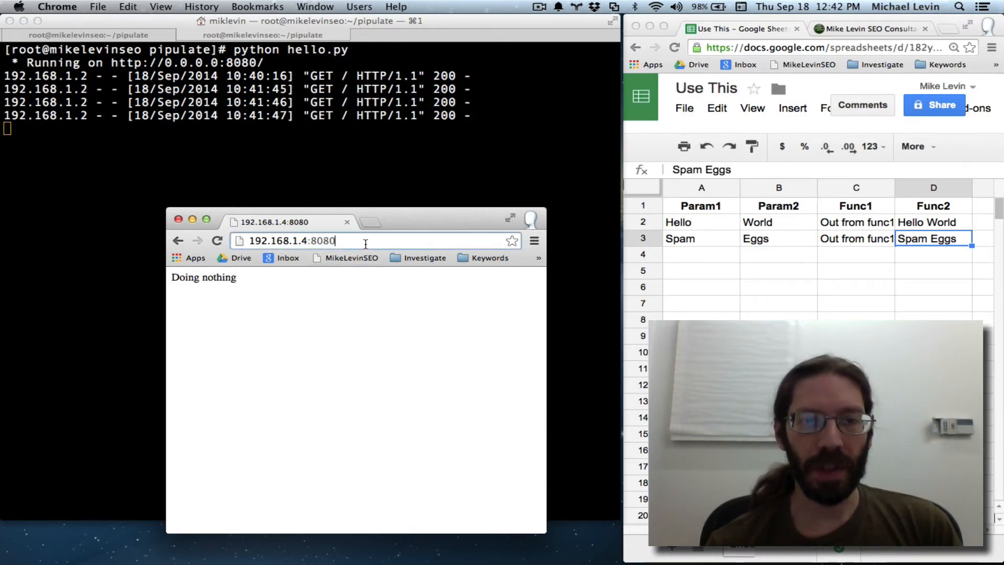
- Stop the running Flask server with Ctrl+C and open hello.py in vi
text(/)
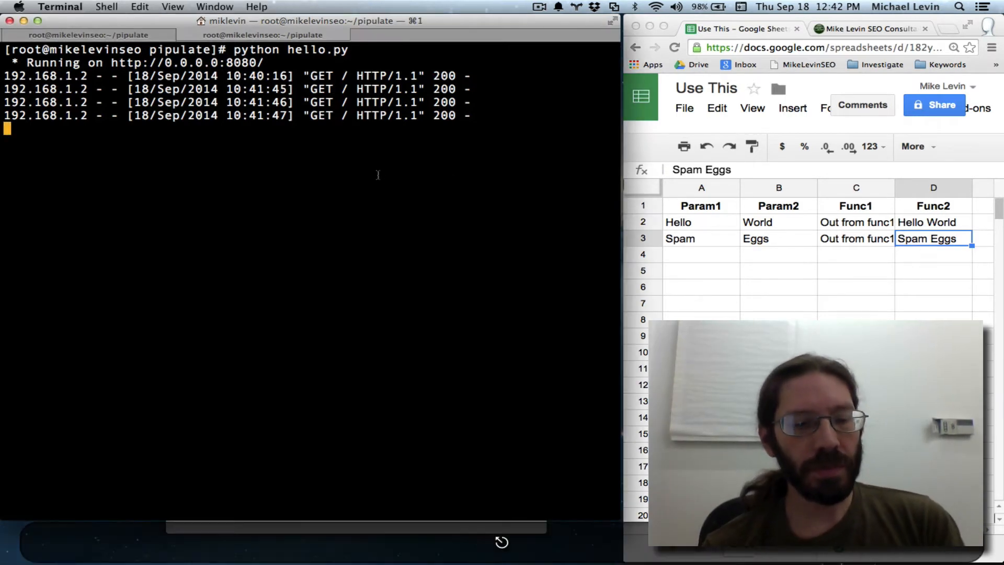
key(ctrl+c)
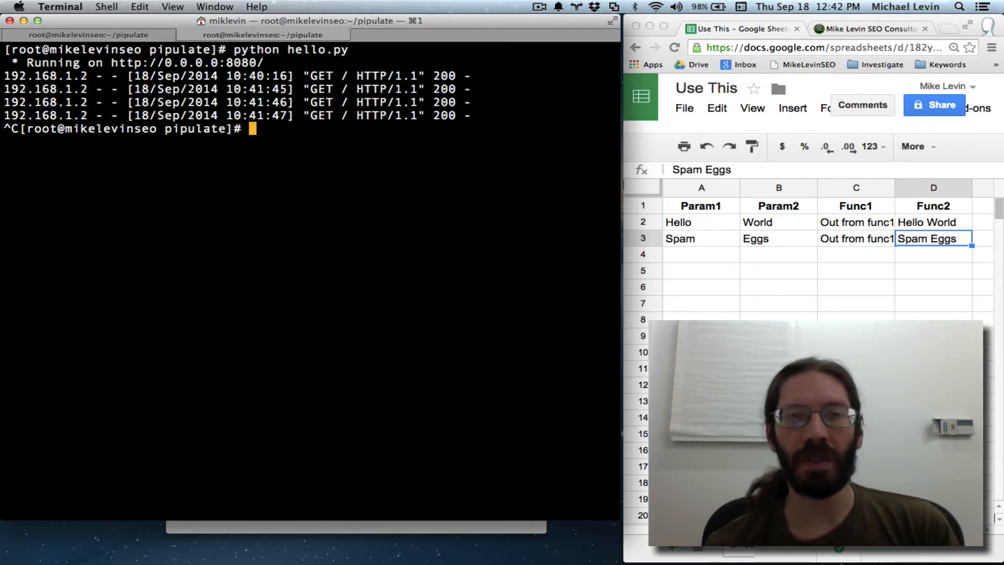
text(vi hello.py)
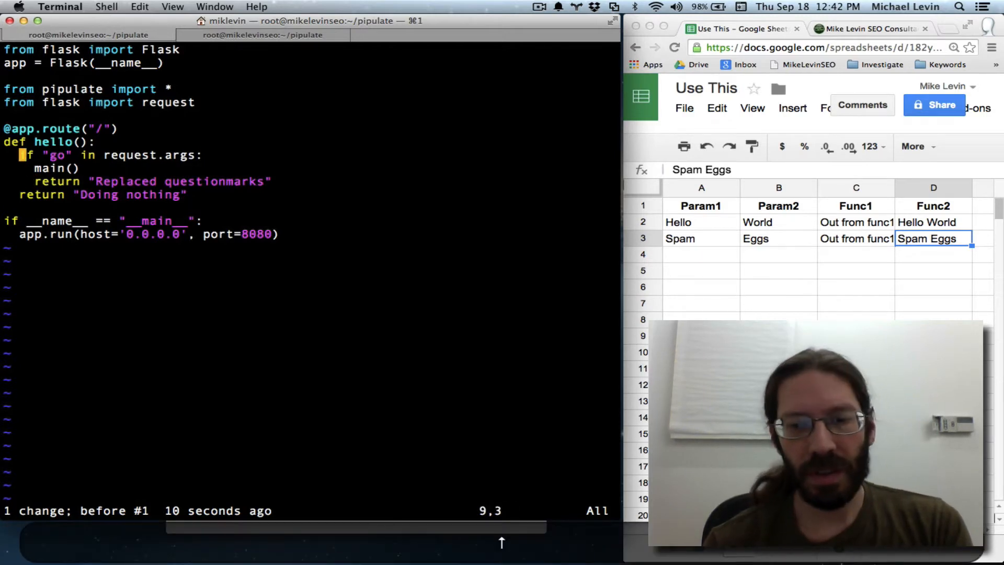
- Comment out the hello view body, add pass, rerun the server and reload to get a 500 error
text(#)
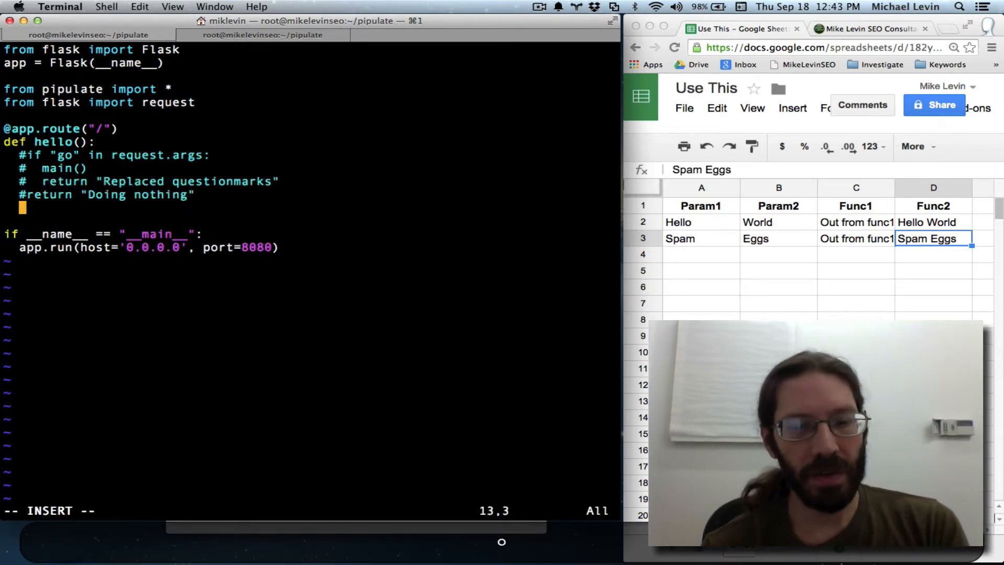
text(pass)
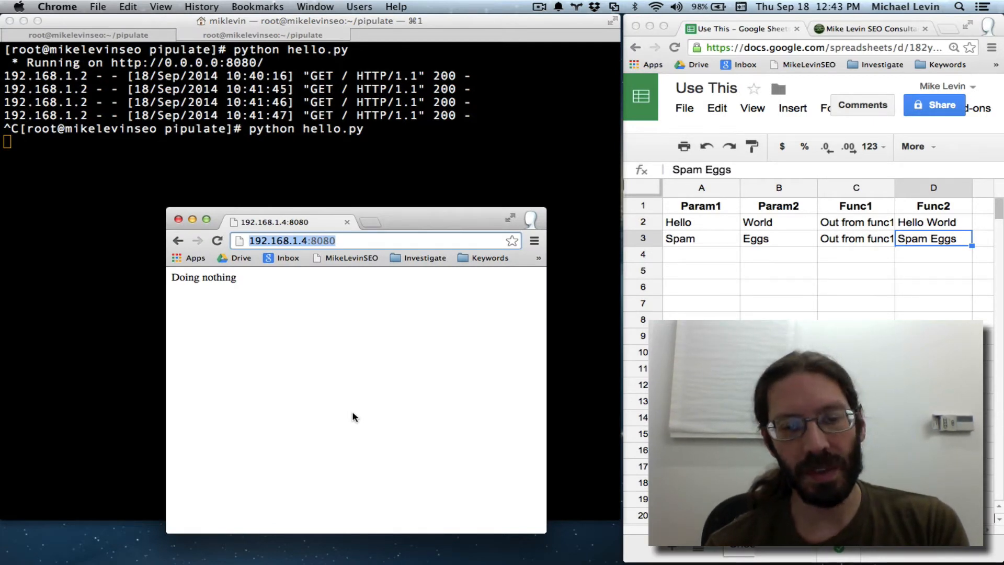
key(cmd+r)
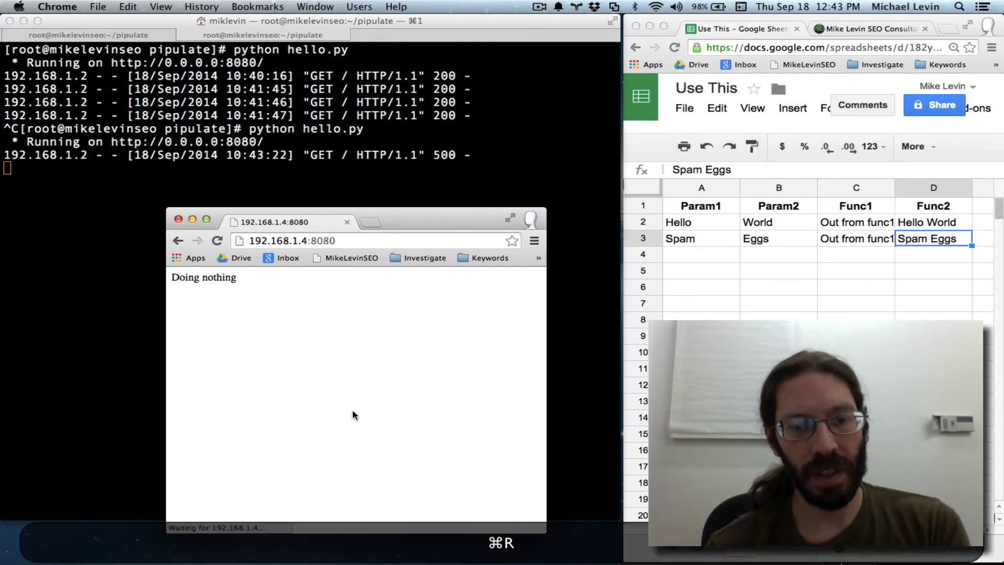
key(cmd+r)
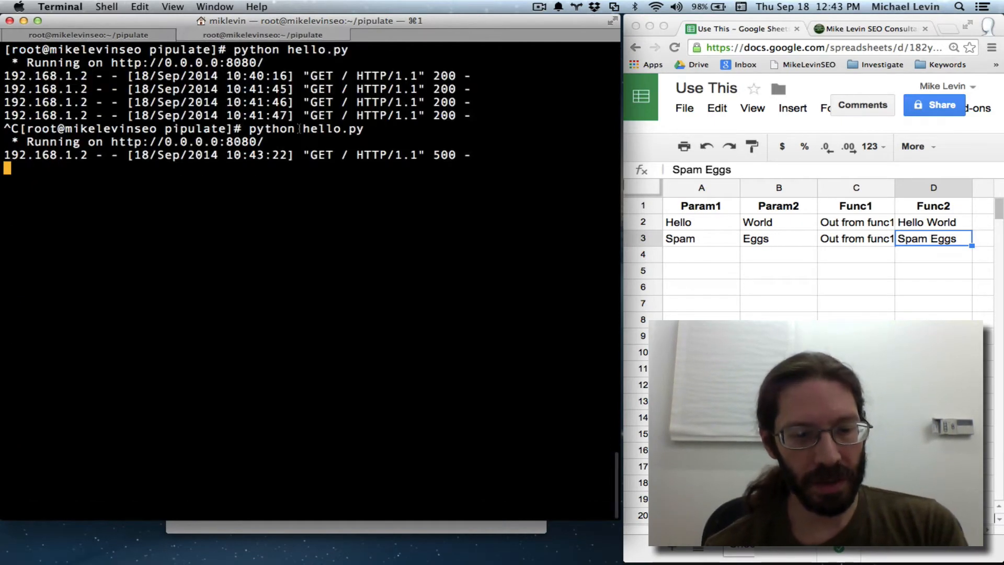
- Add debug=True to app.run in hello.py and restart the server with python hello.py
key(ctrl+c)
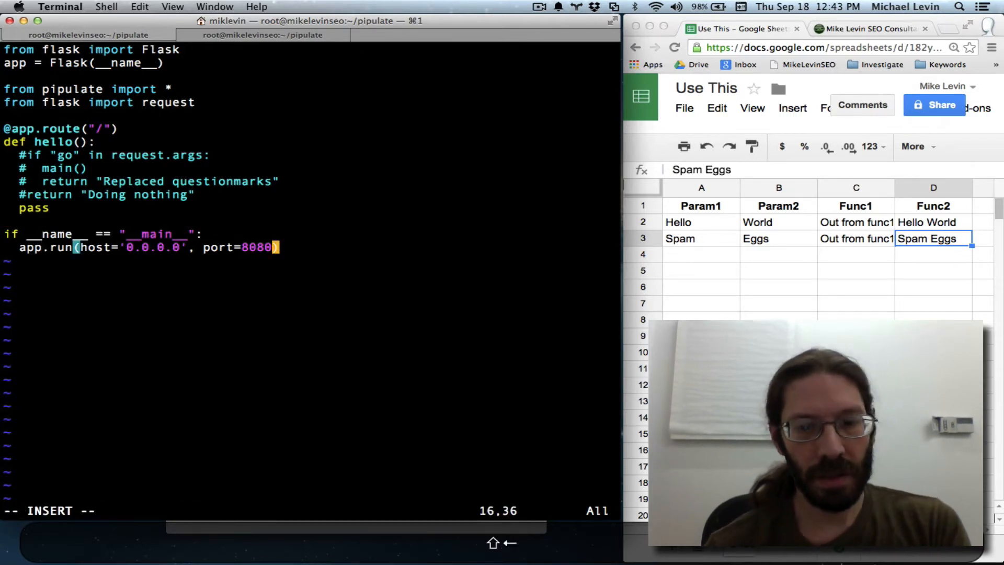
text(", ")
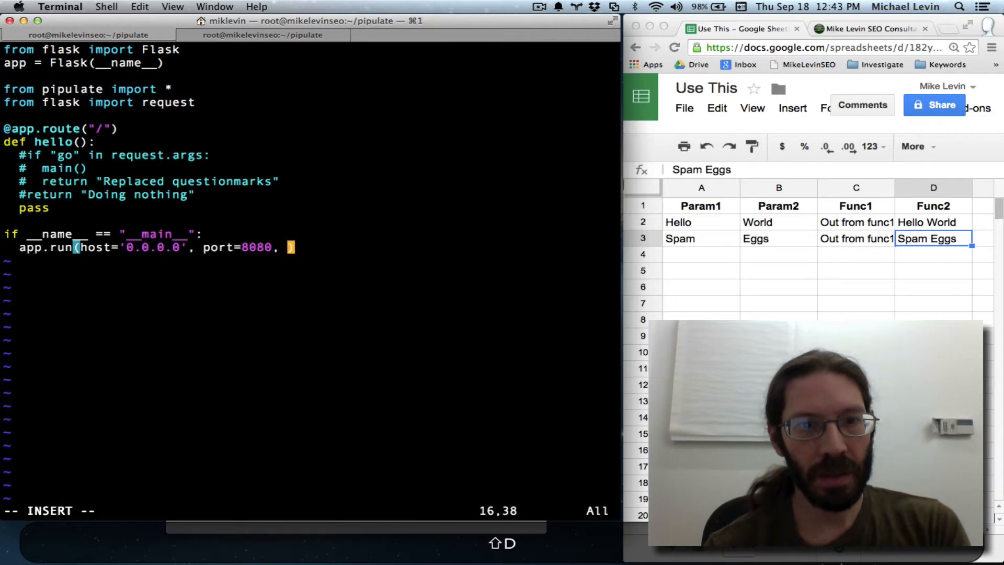
text(debug)
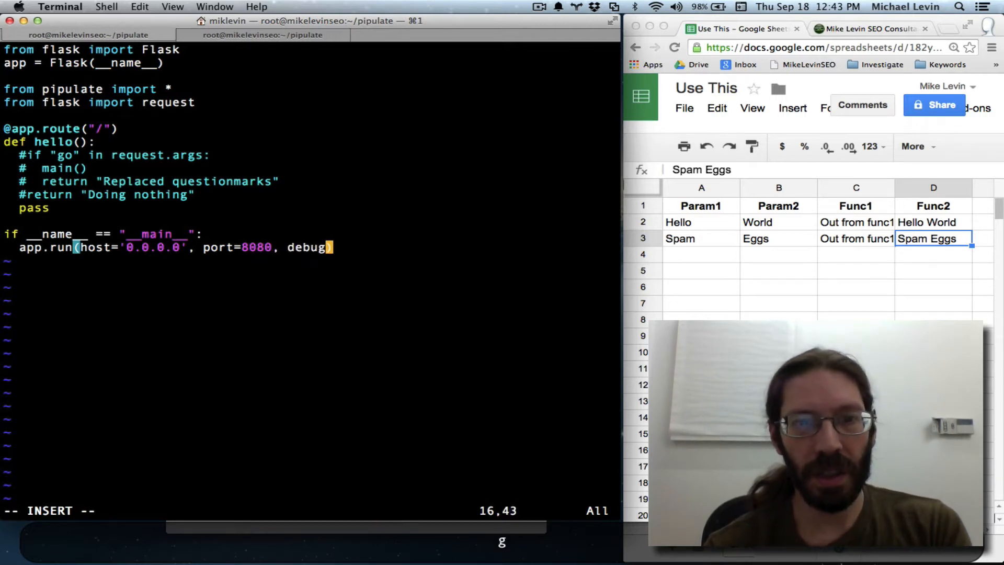
text(=True)
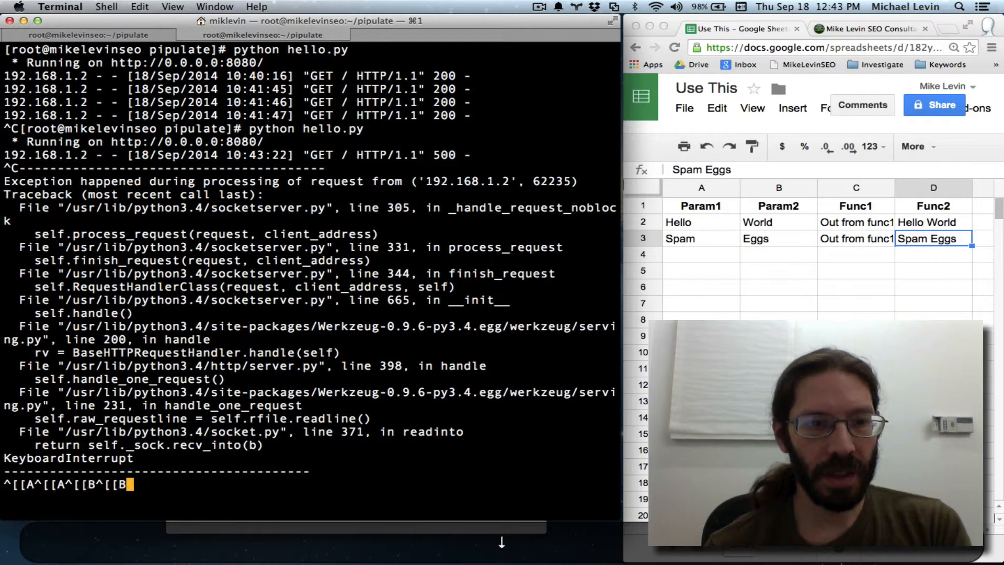
key(ctrl+c)
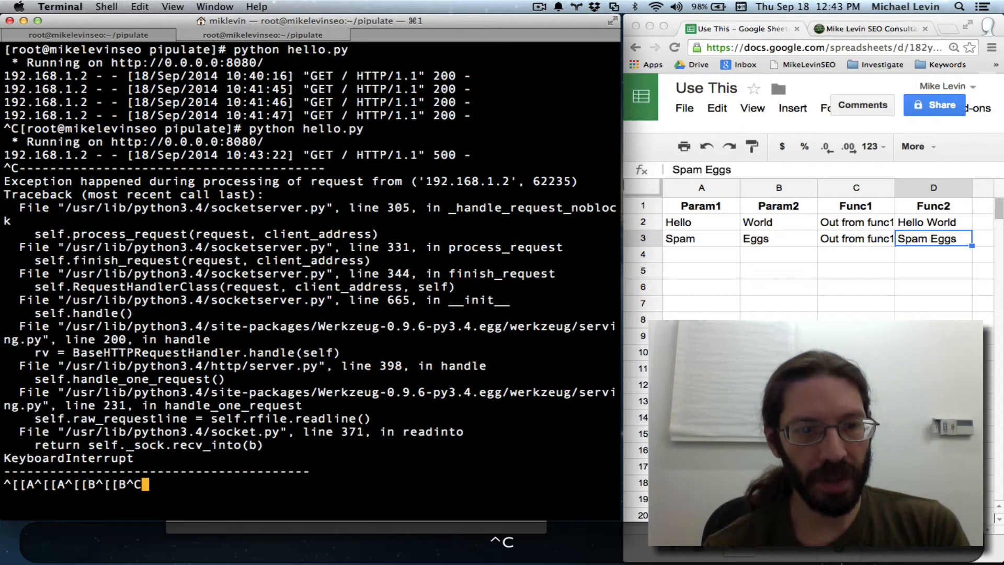
text(python hello.py)
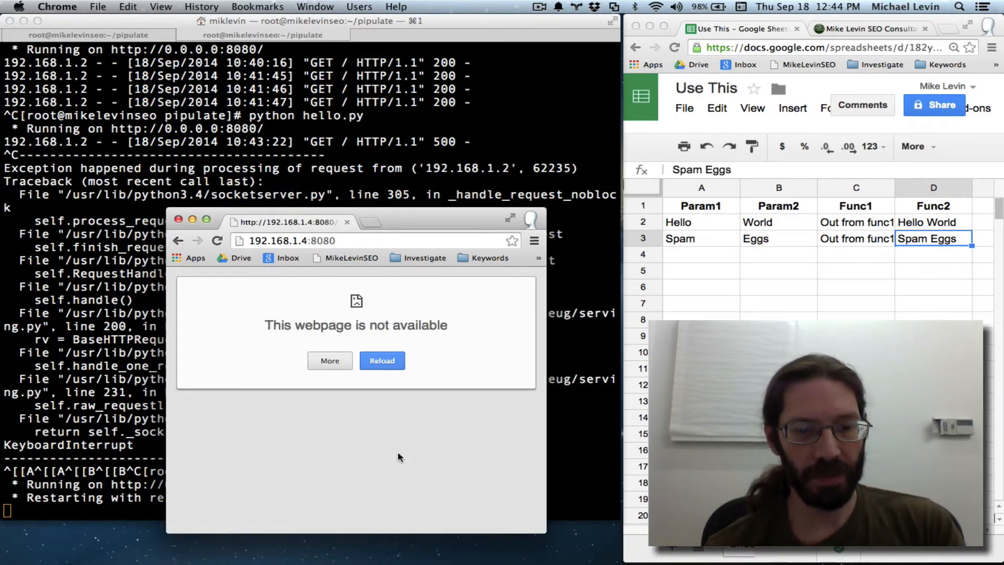
- Reload the 192.168.1.4:8080 page, scroll the ValueError traceback, and return to the editor
click(382, 361)
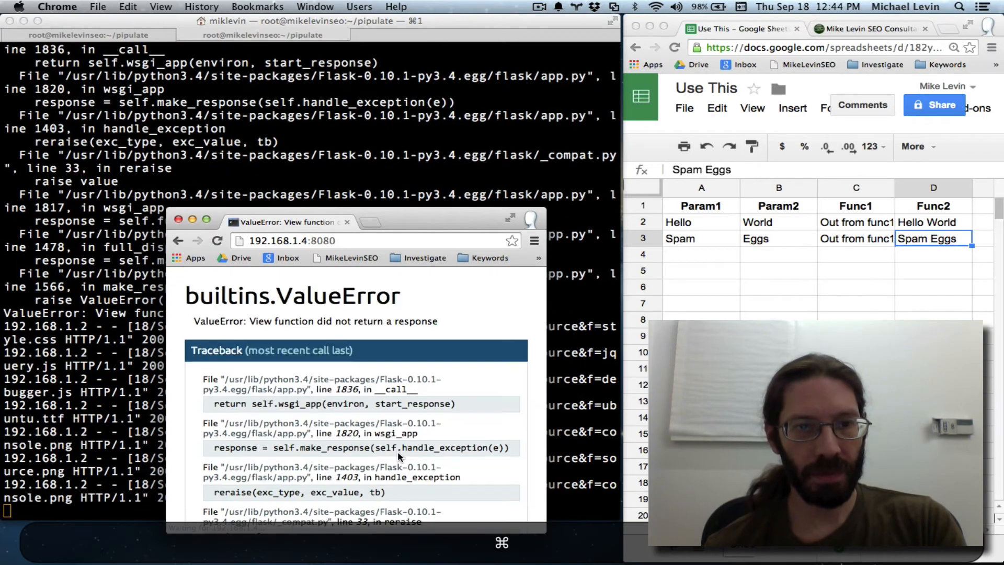
scroll(down, 3)
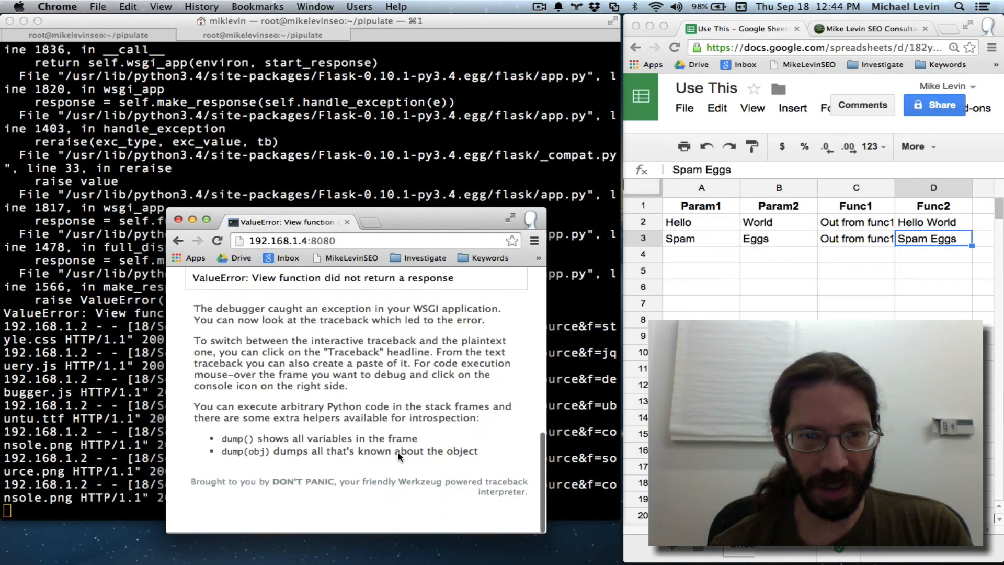
click(255, 288)
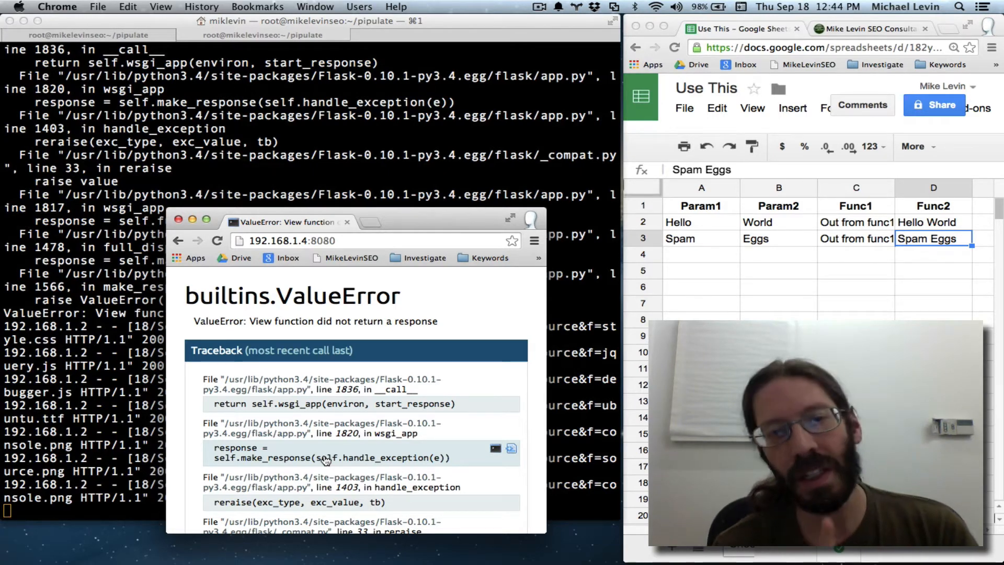
click(90, 35)
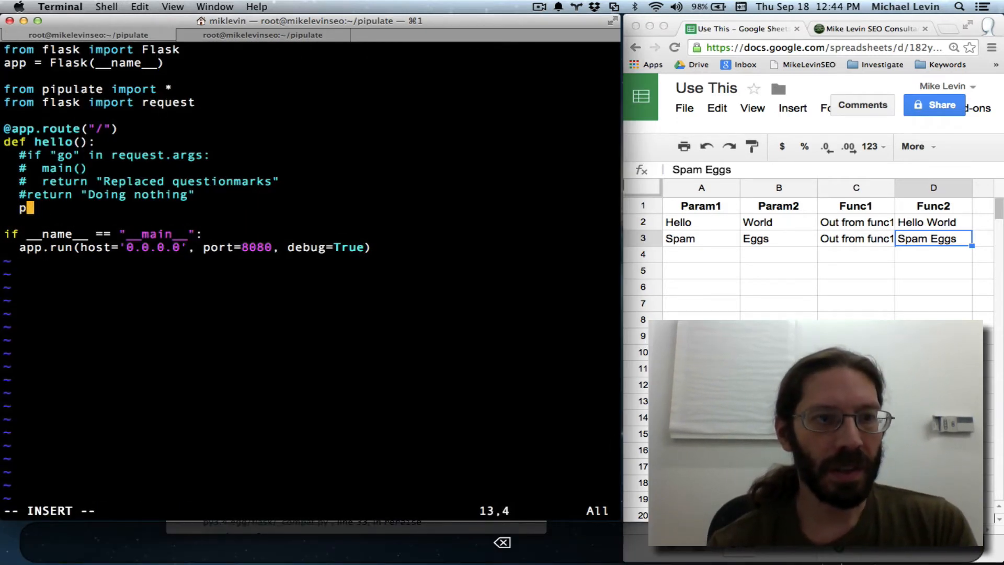
- Make the hello view return "I didn't restart", save, and reload the page
text(eturn)
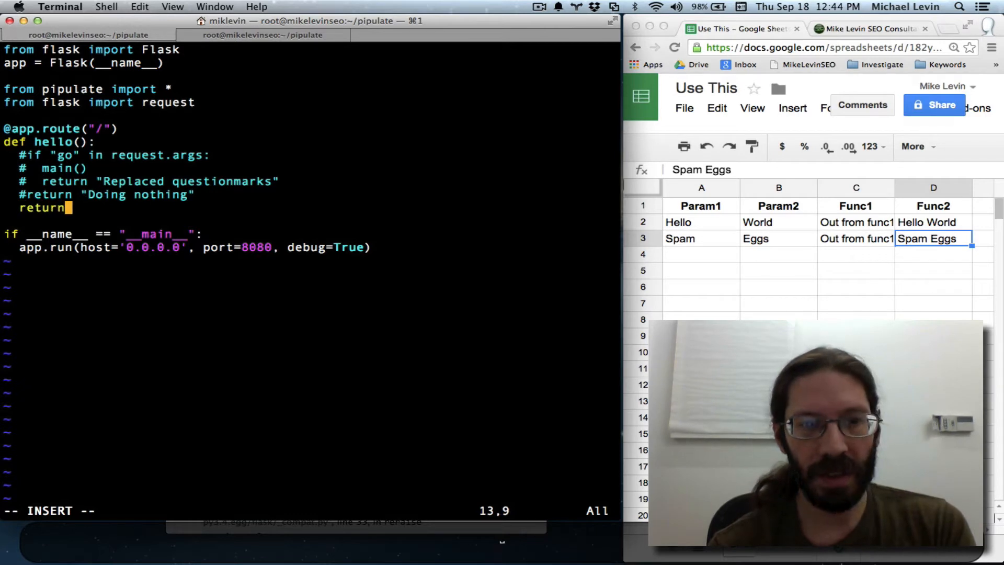
text(")
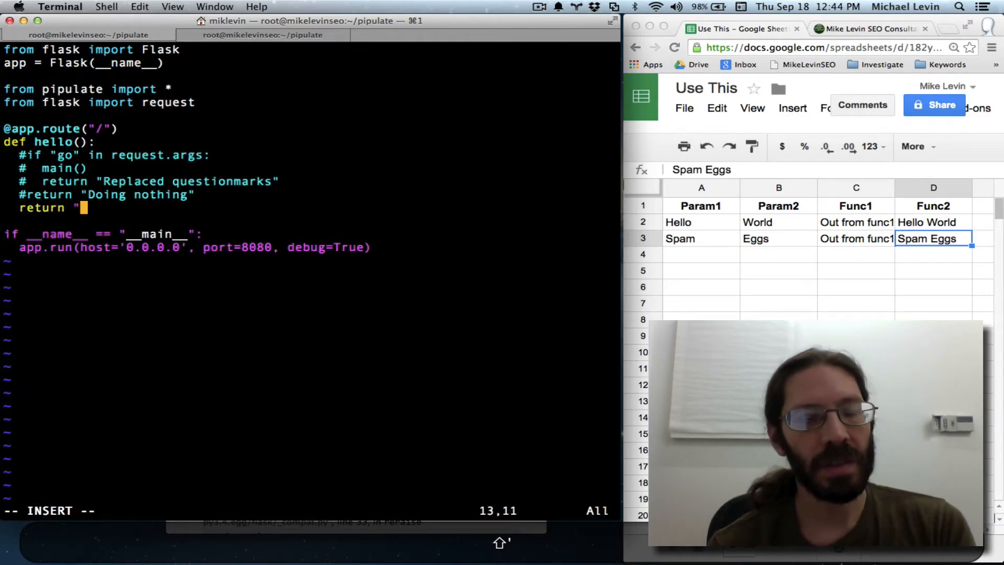
text(I didn't)
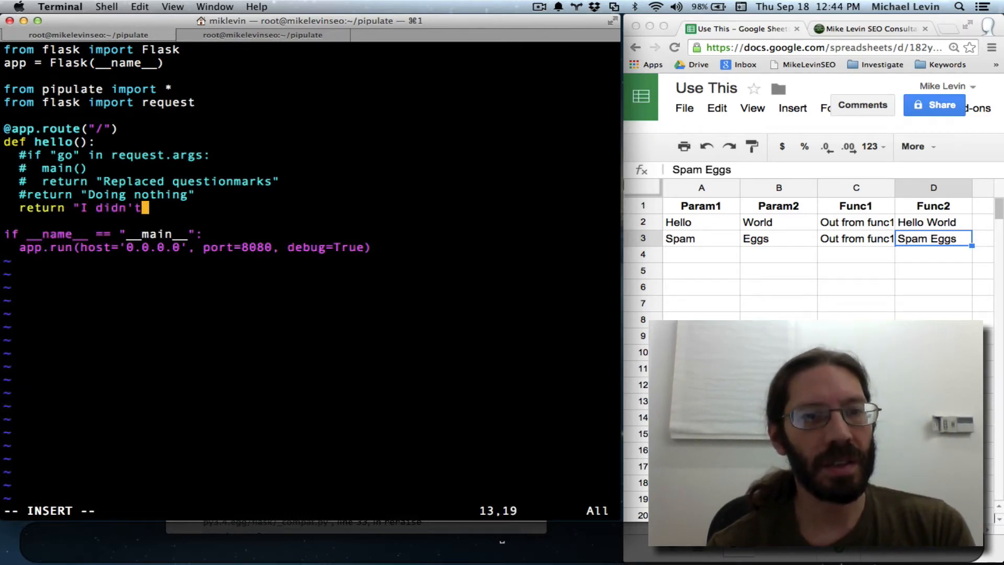
text(restart)
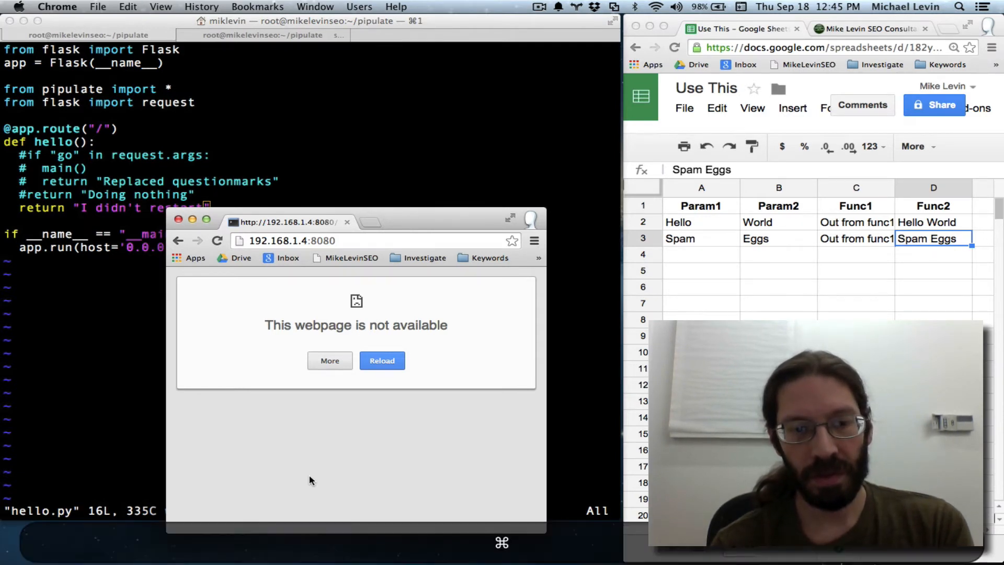
click(382, 359)
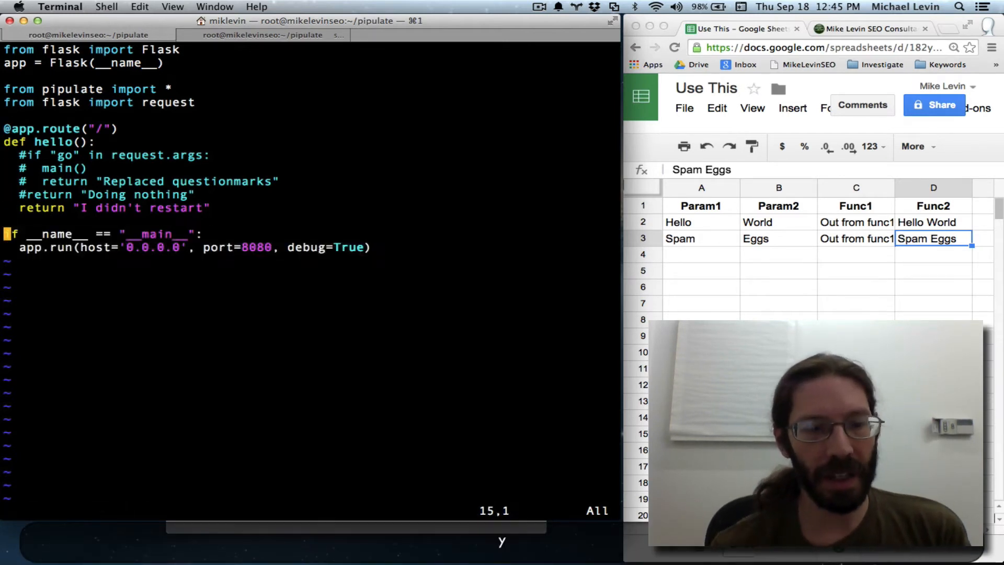
- Edit pipulate.py to hold the Flask route, adding request.args.get('next') and selecting lines to move
text(:t)
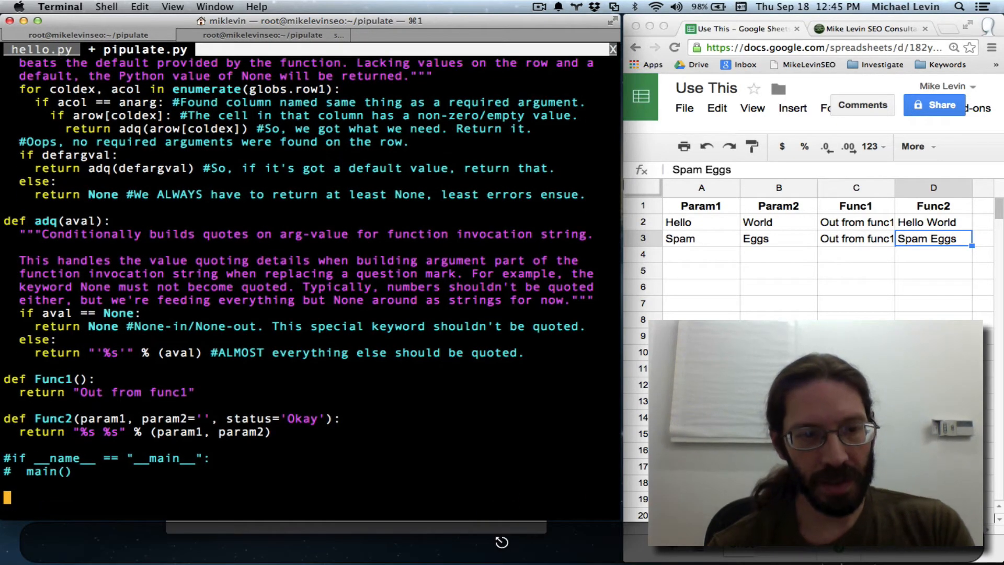
text(t.args.get('next'))
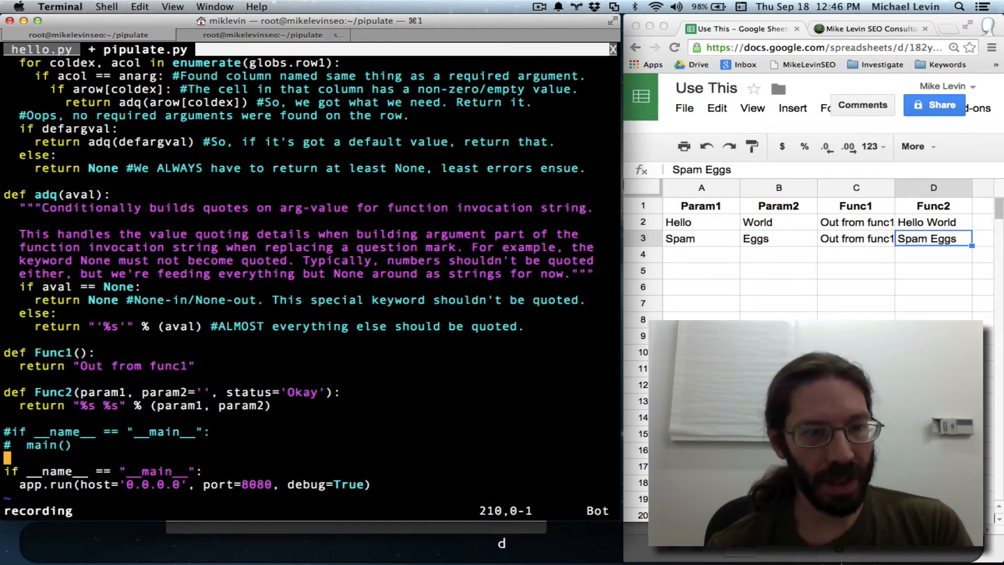
key(j)
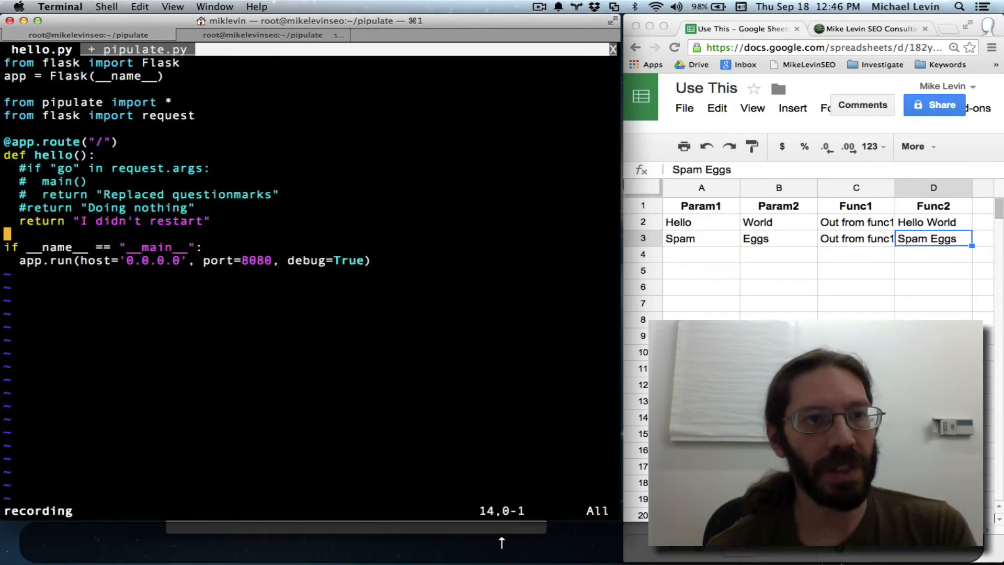
key(gg)
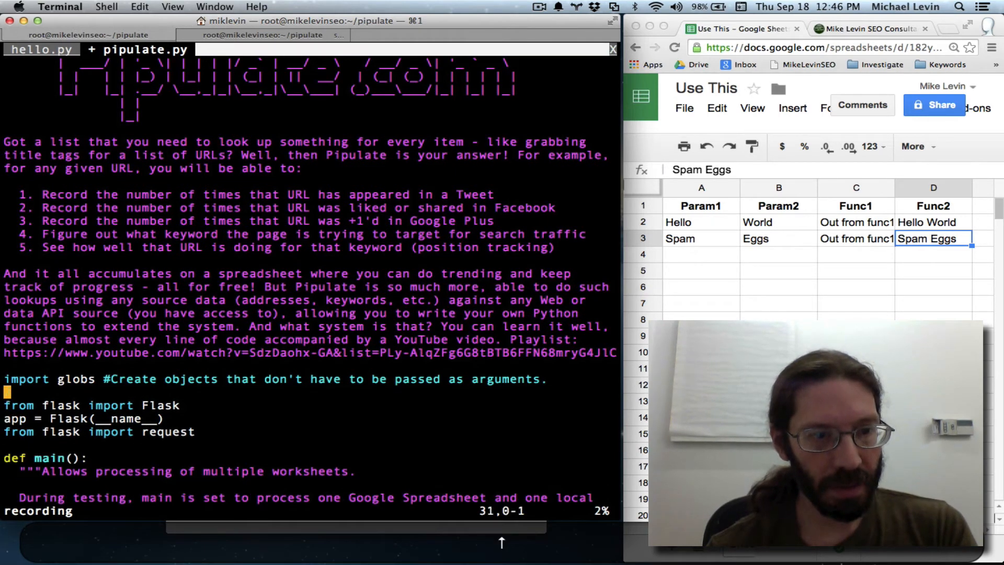
key(Down)
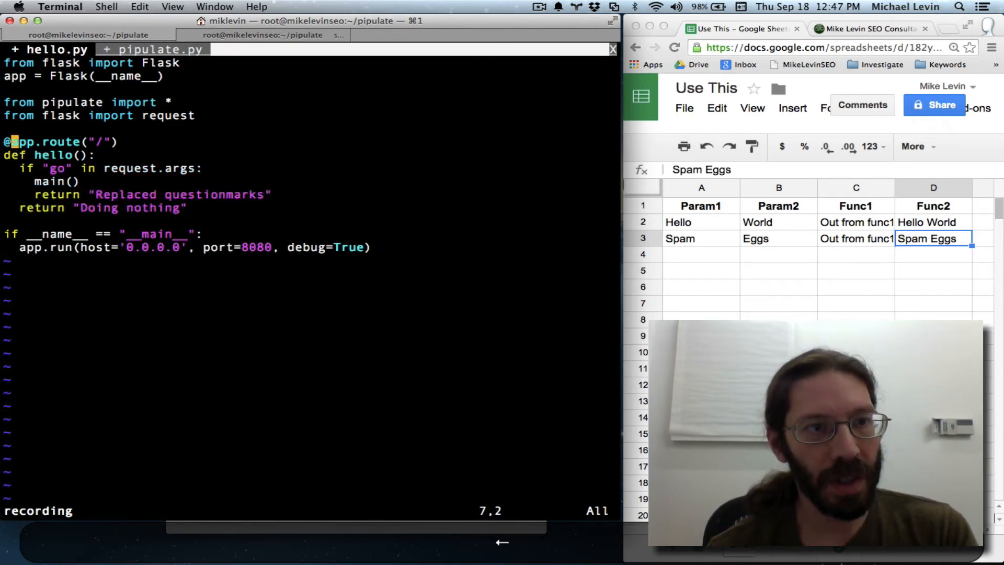
key(V)
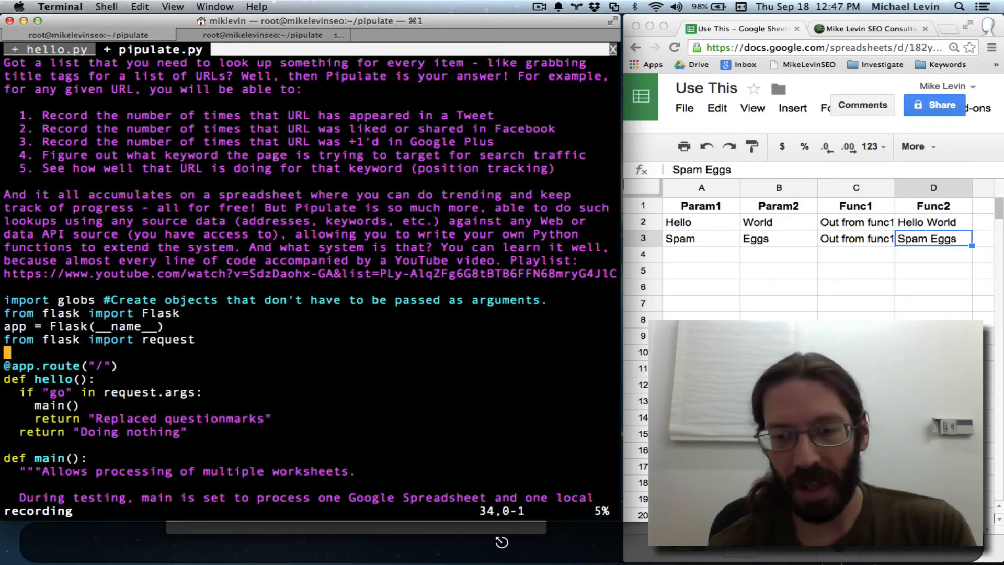
- Save pipulate.py, stop the old server, and run python pipulate.py on port 8080
text(:w)
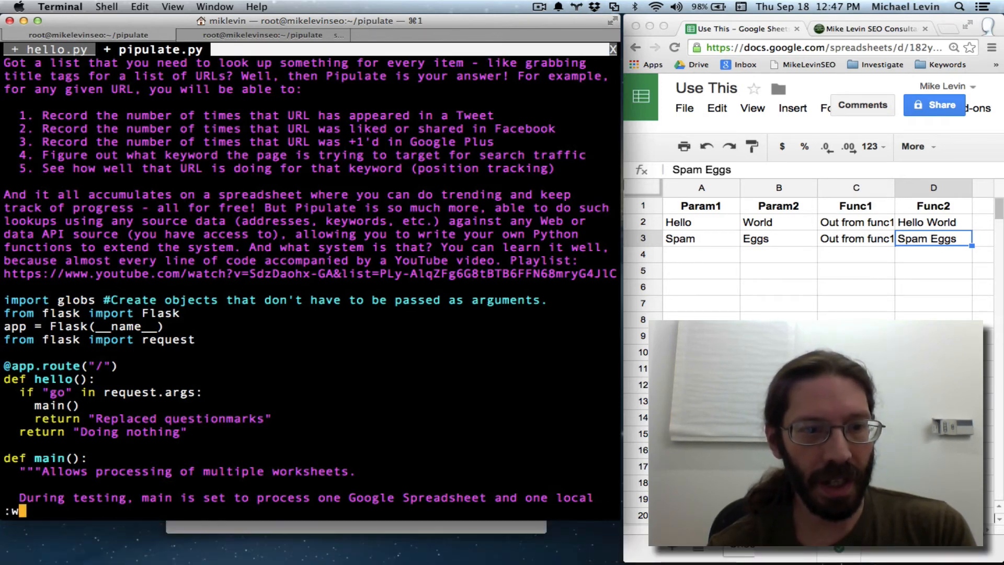
key(Return)
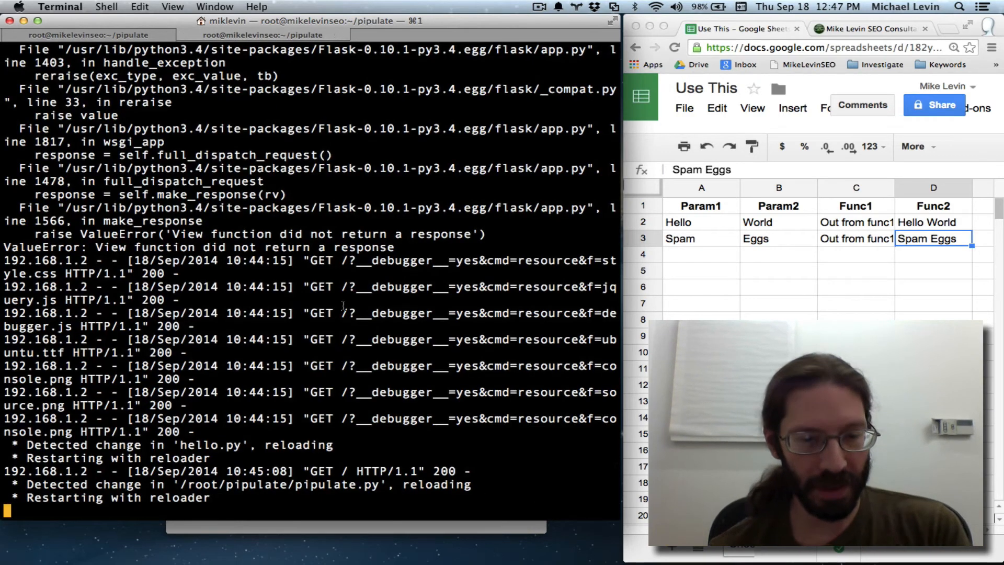
key(ctrl+c)
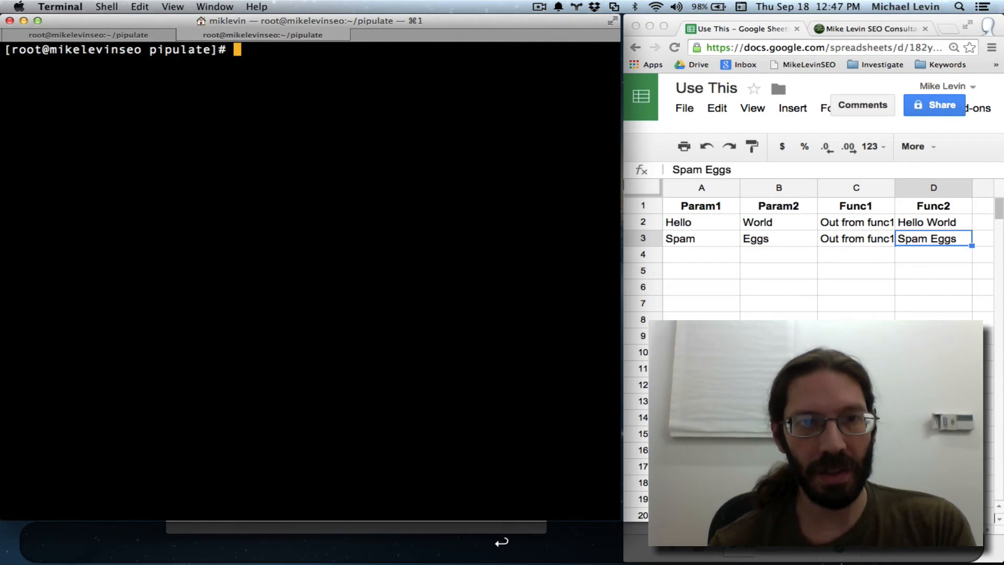
text(python pip)
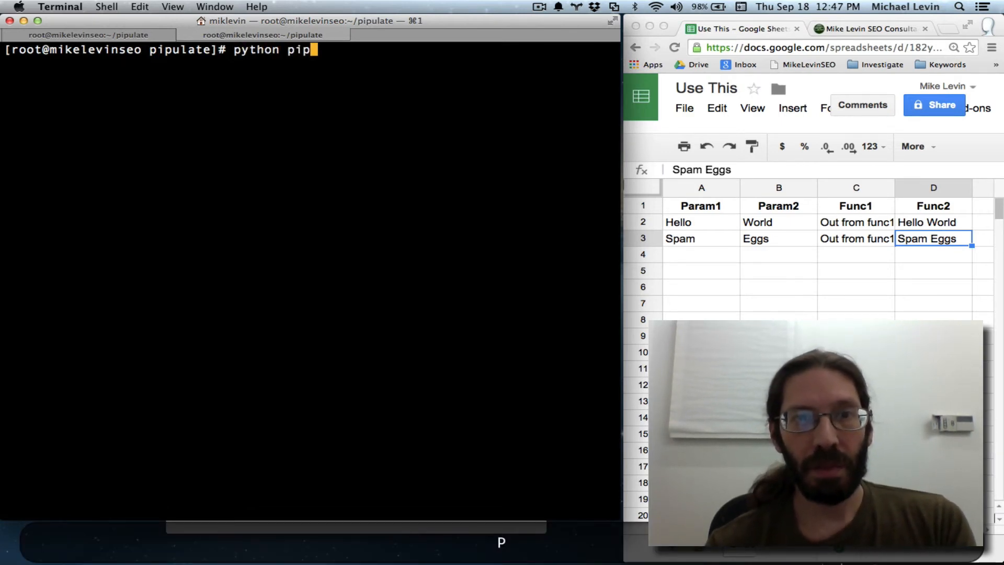
text(ulate.py)
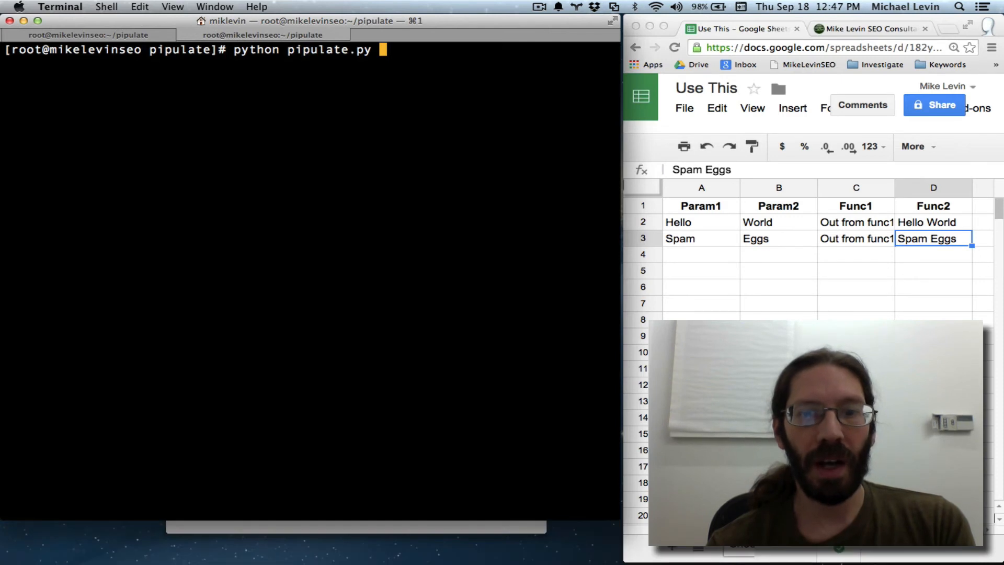
key(Return)
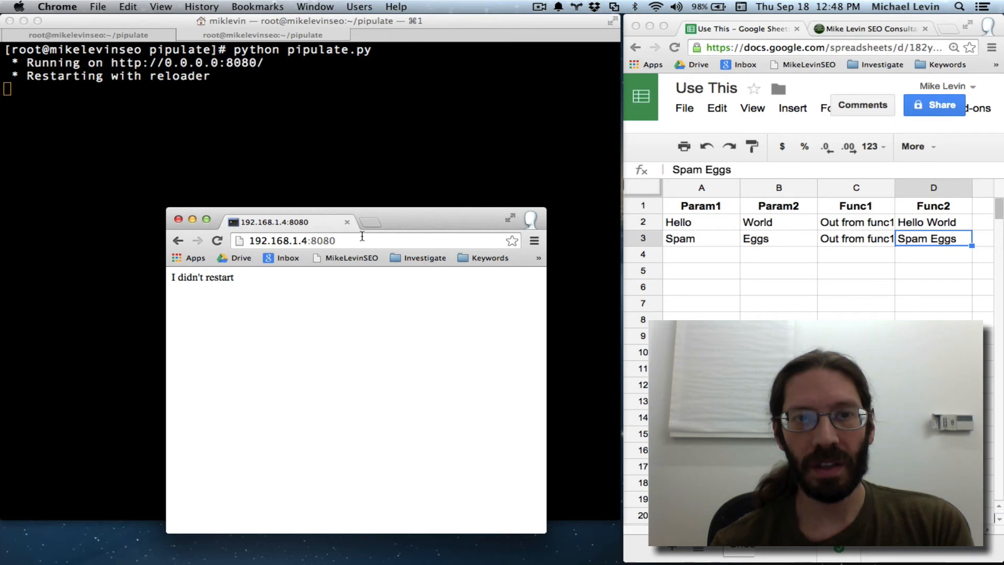
- Reload the local test page, then request it again with ?go appended to the address
click(217, 241)
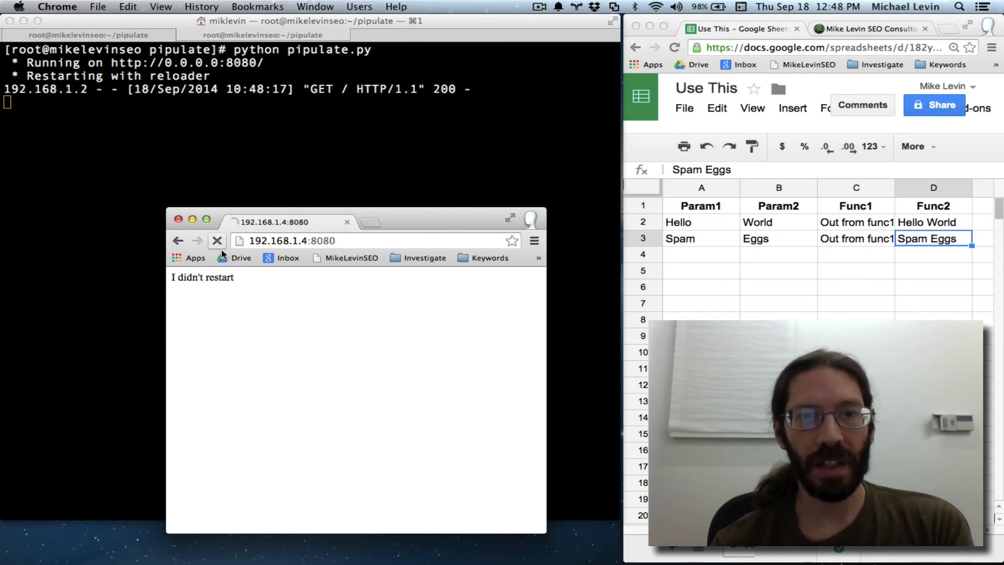
click(218, 241)
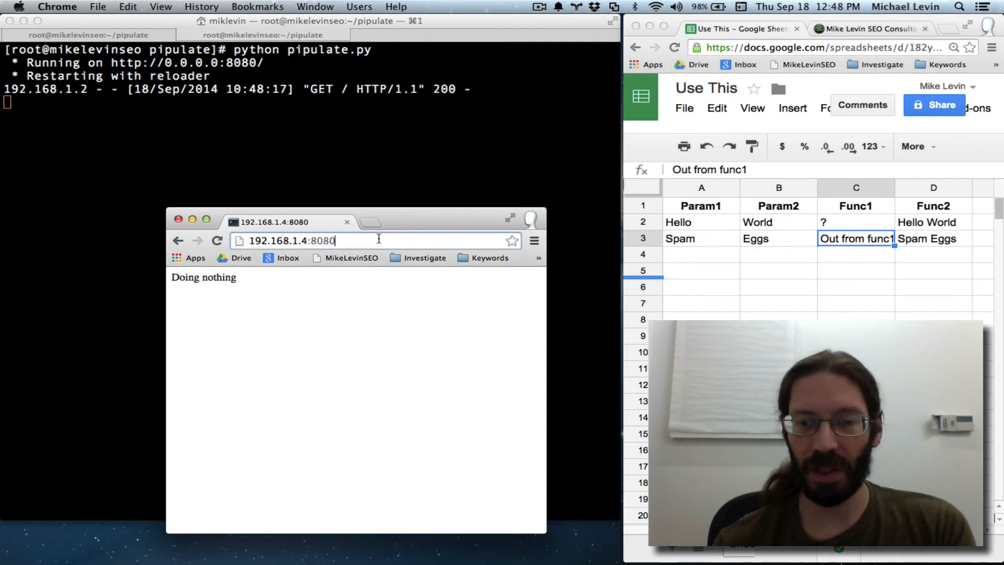
text(?)
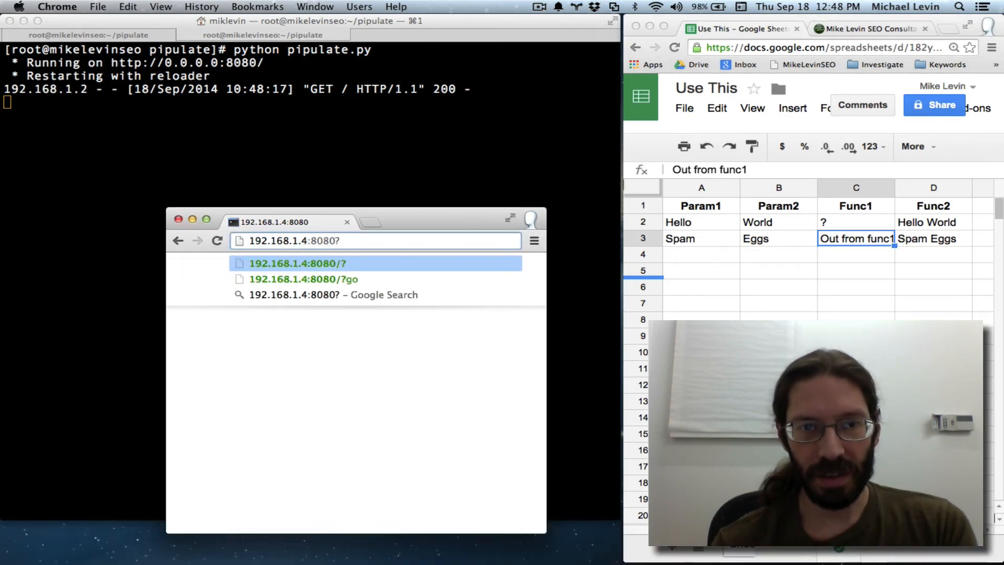
text(go)
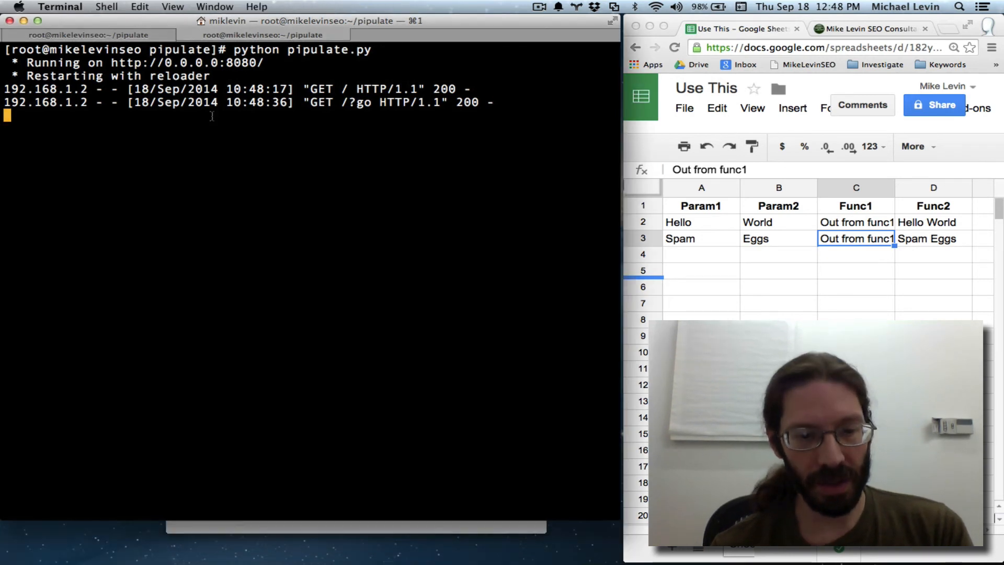
- Stop the server, git rm hello.py with -f, then list files and show git status
key(ctrl+c)
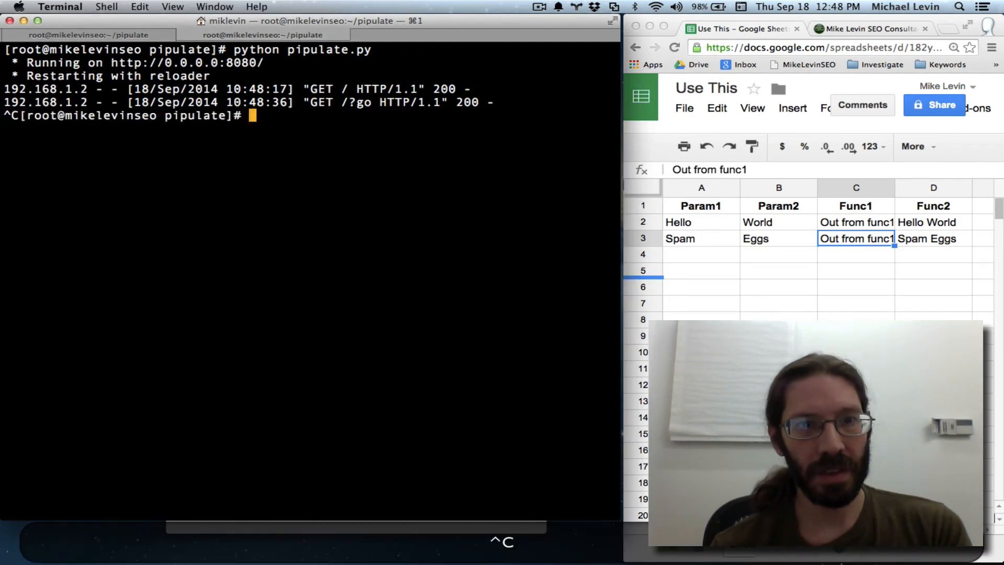
text(ls)
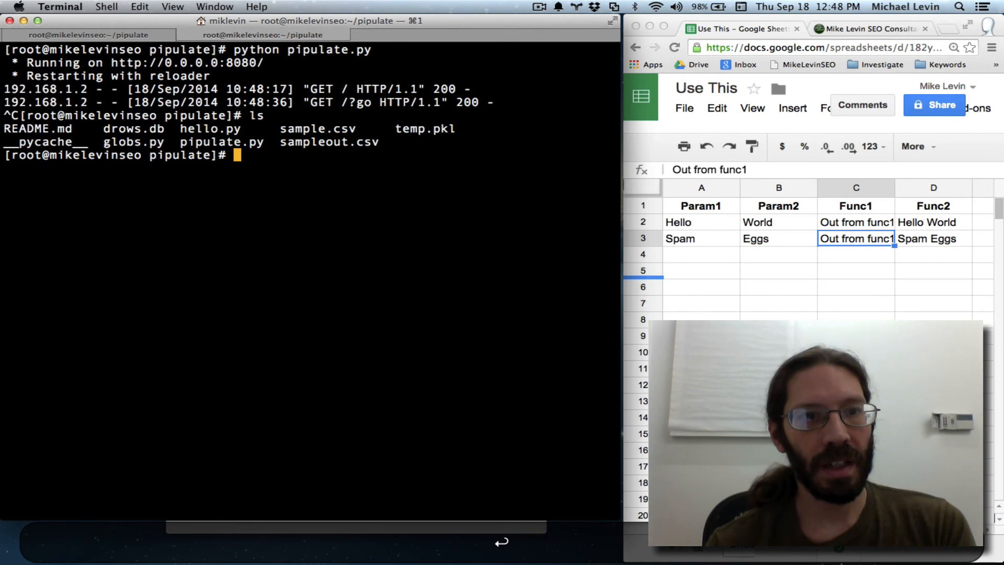
text(git)
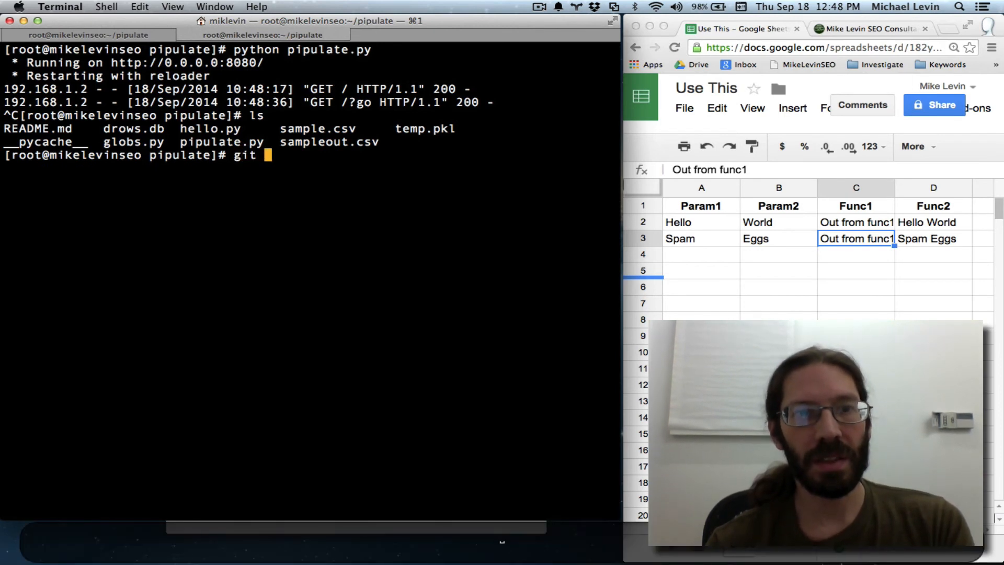
text(rm)
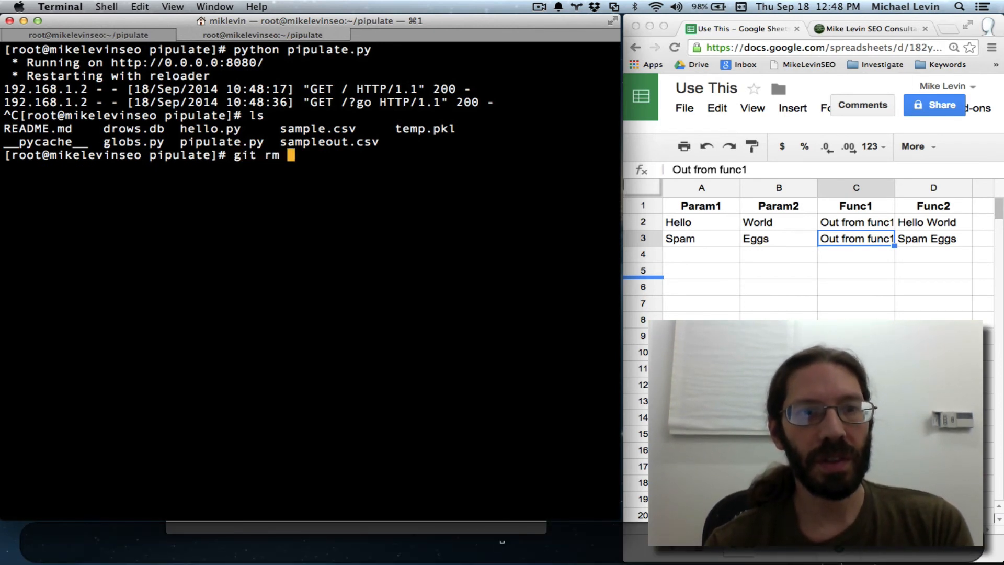
text(hello.py)
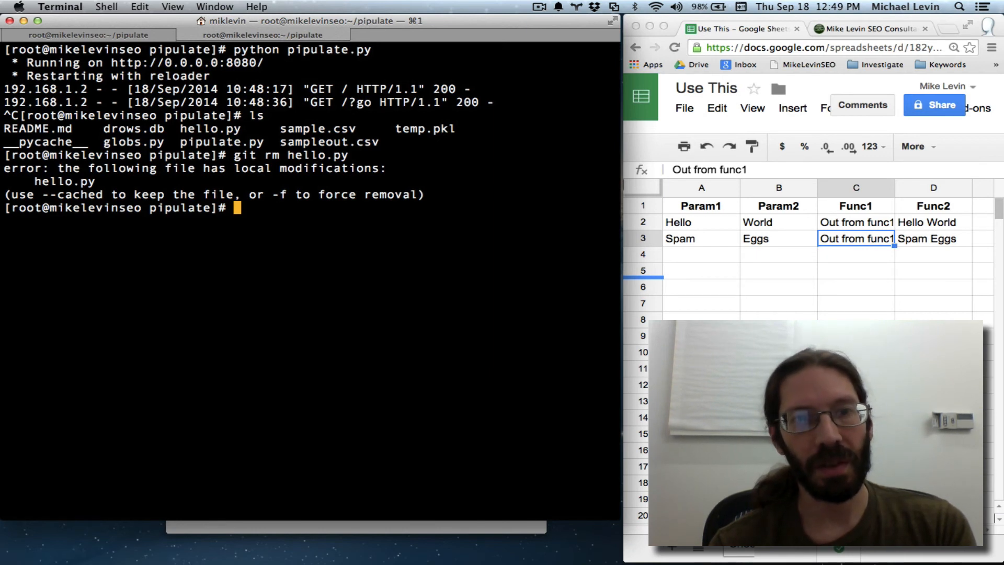
text(git rm hello.py -f)
text(ls)
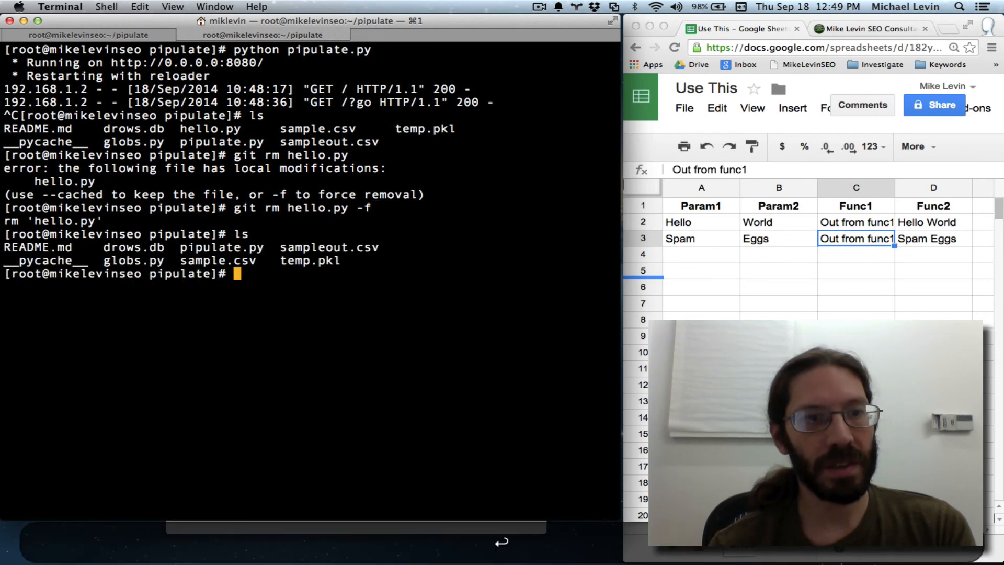
text(git status)
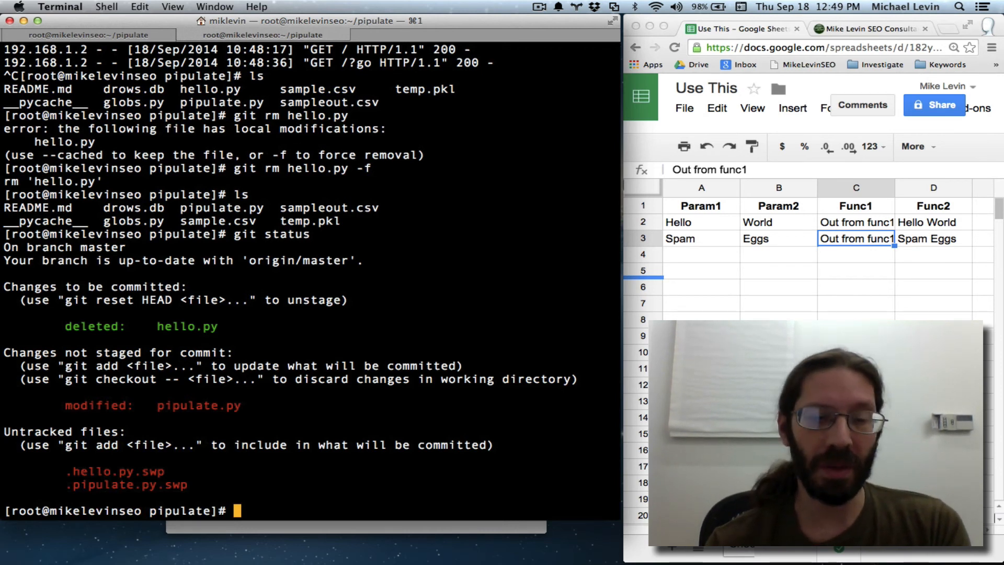
- Edit .gitignore in vim to add a *.swp line ignoring swap files
text(vi)
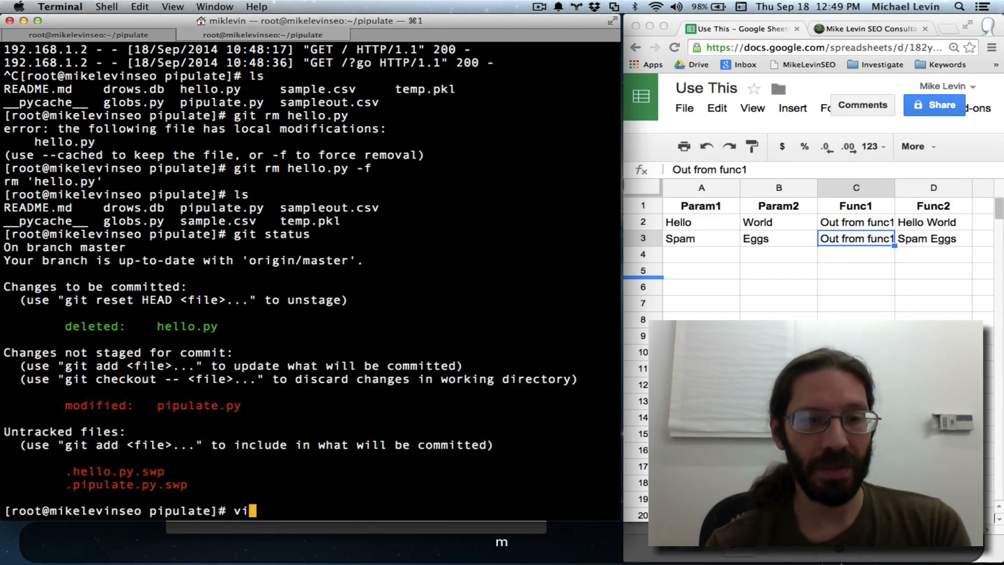
text(m .git)
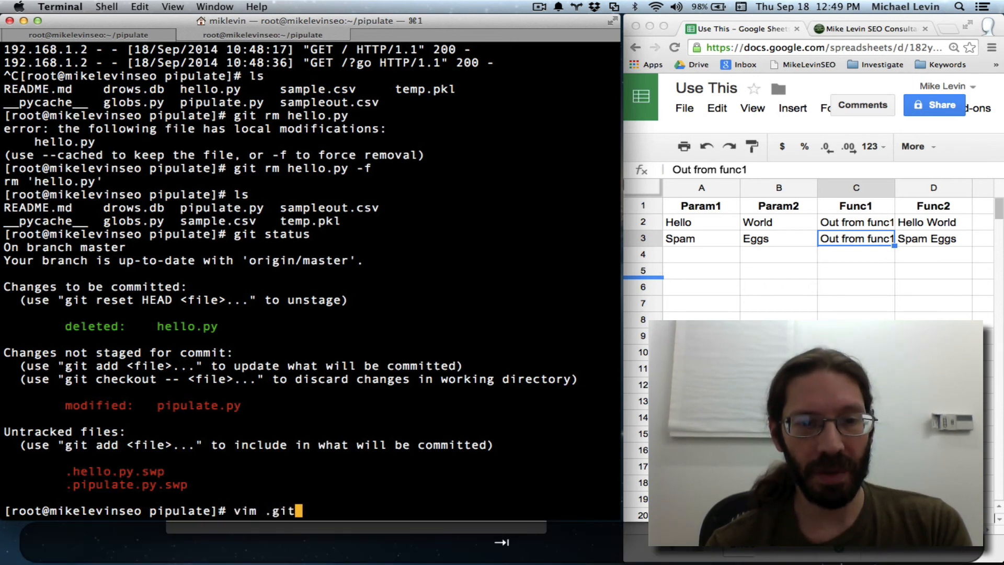
text(ignore)
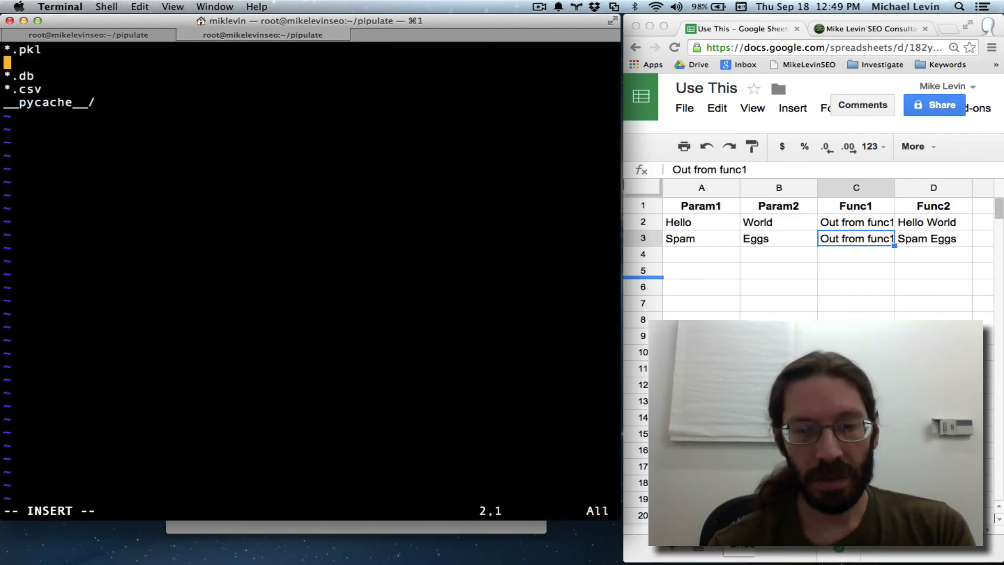
text(sw)
text(git commit -am ")
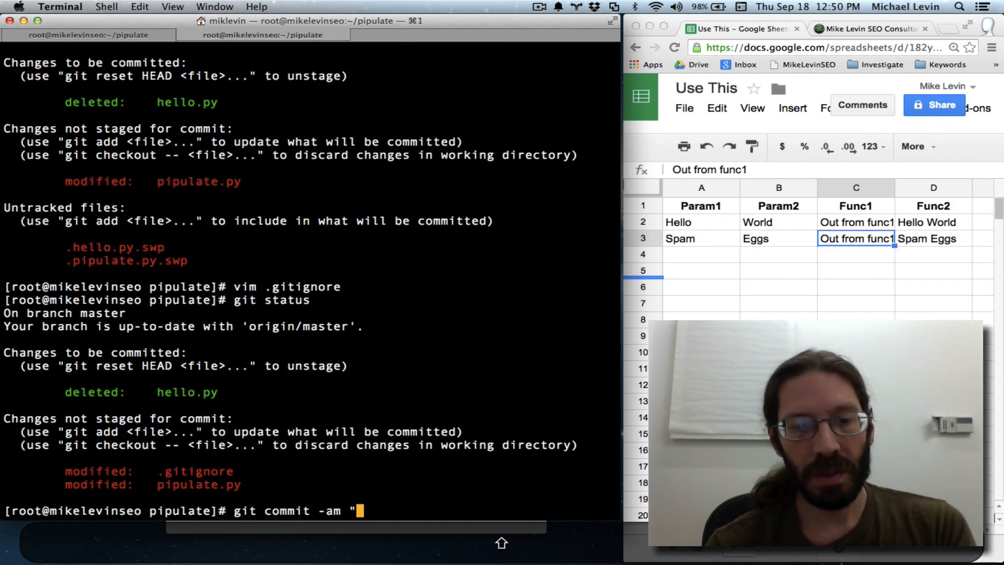
- Commit with message "Moved flask commands into pipulate and deleted hello.py" and git push to GitHub
text(Moved flask commands)
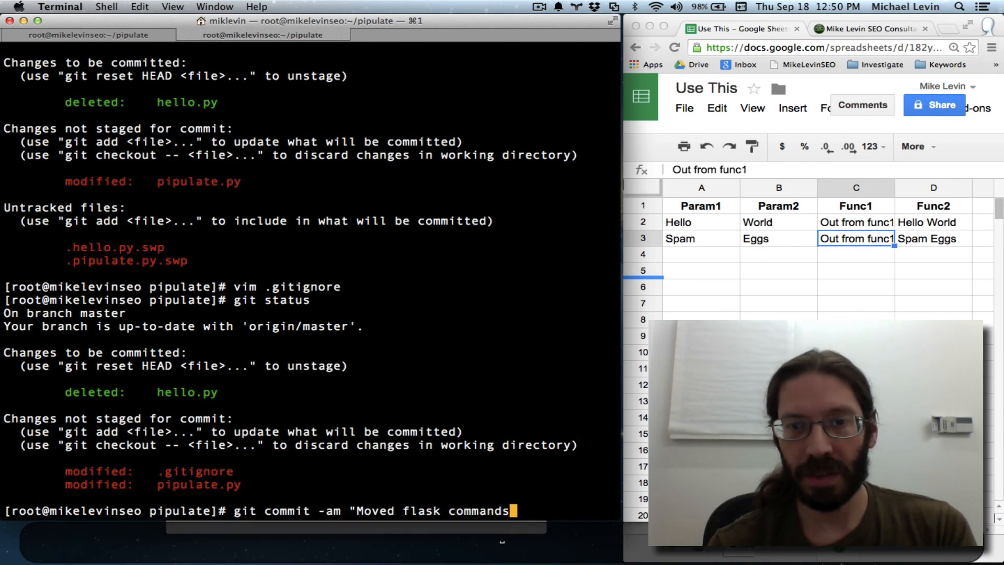
text(into p)
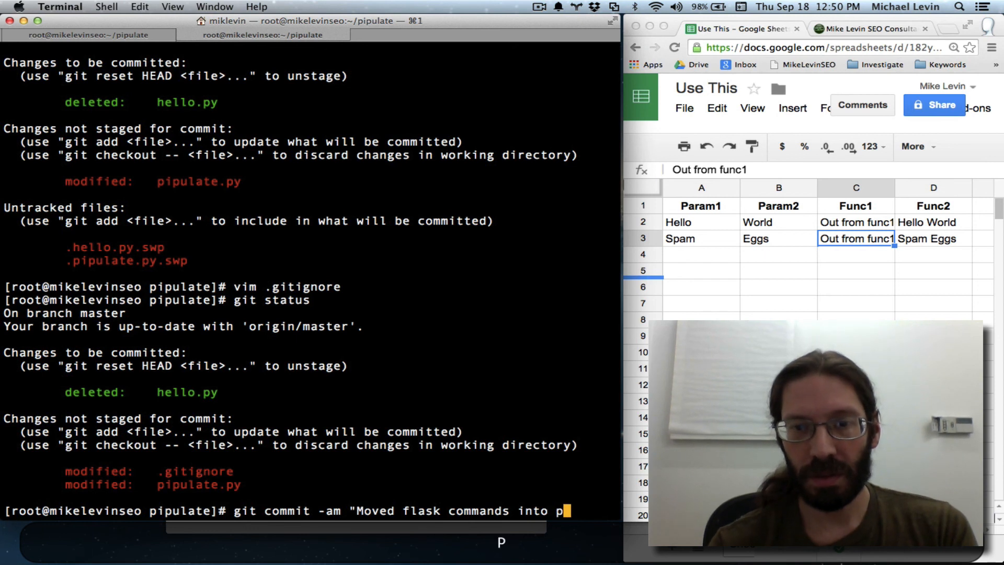
text(ipulate)
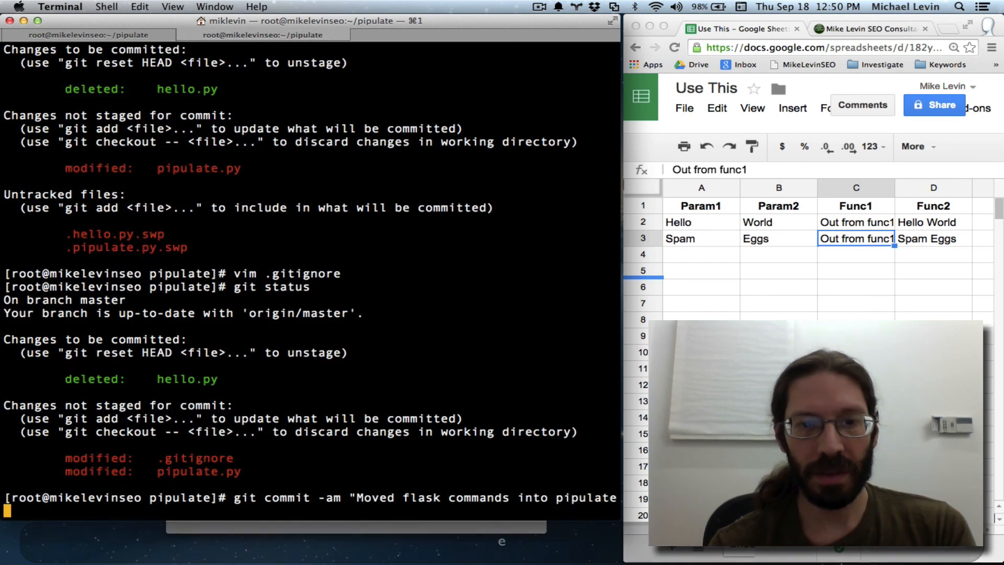
text(and)
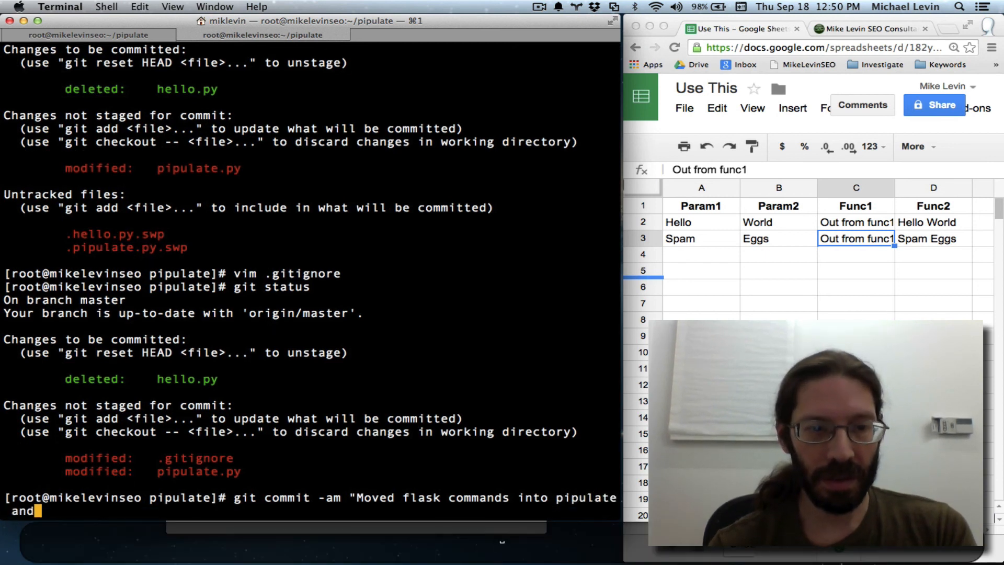
text(deleted hell)
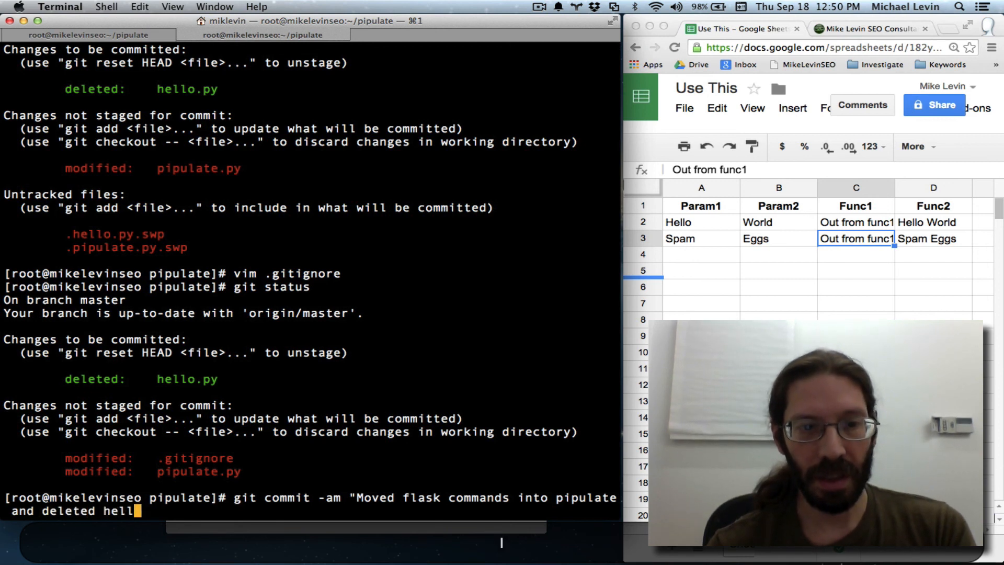
text(o.py")
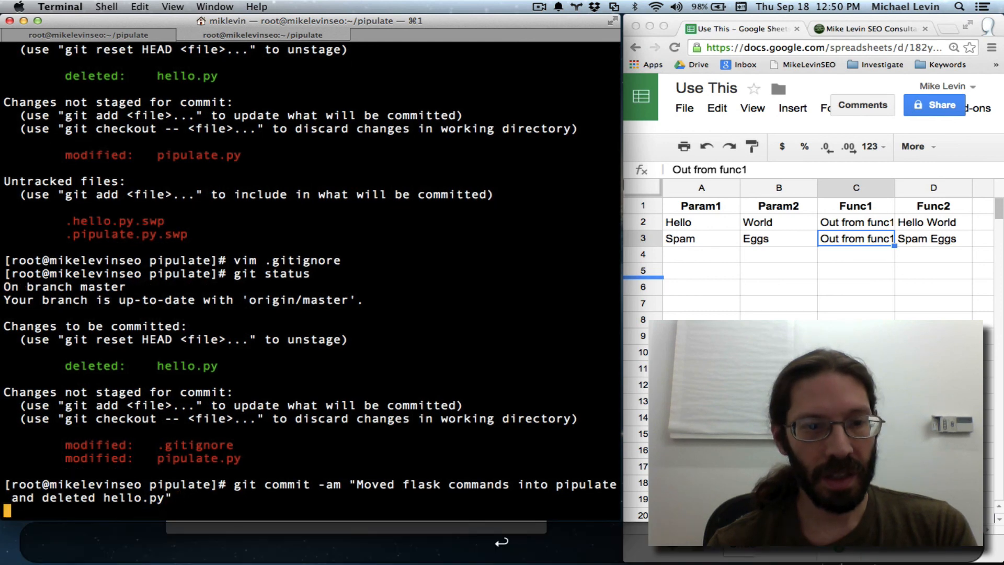
text(git pu)
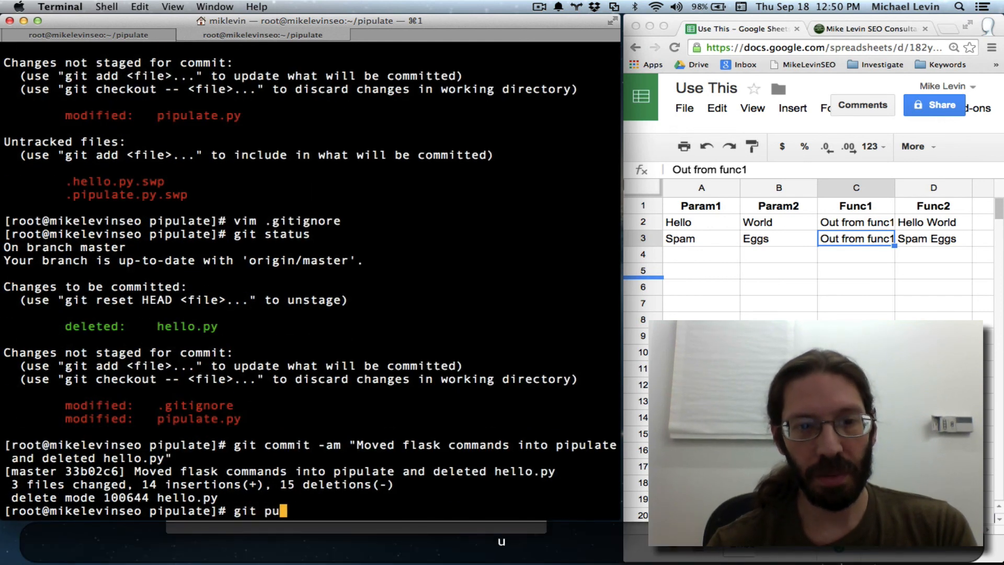
key(Return)
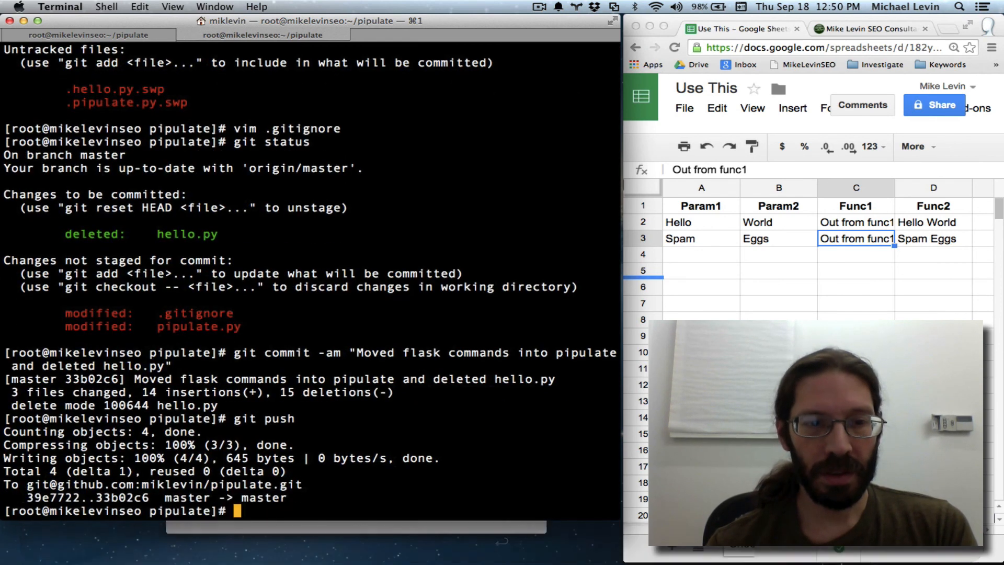